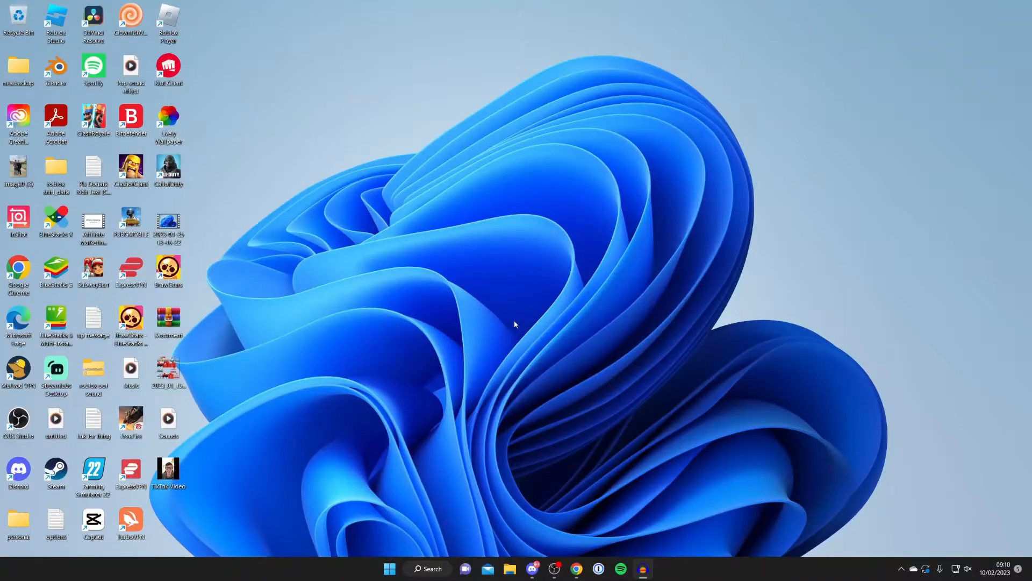
{"action": "mouse_move", "coordinate": [168, 453]}
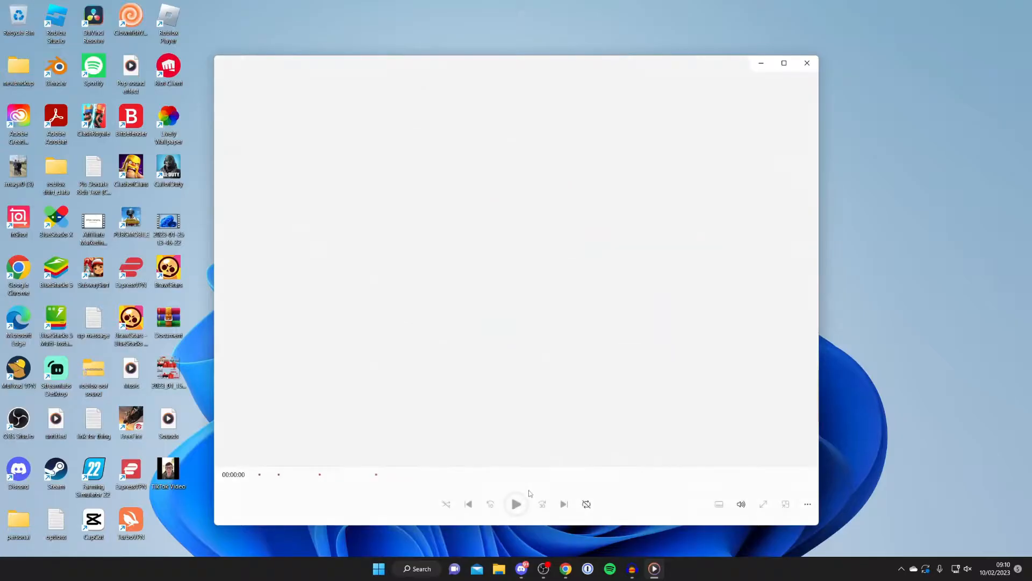
Play and pause the 23-second TikTok Video clip in Media Player, then switch to the browser.
{"action": "left_click", "coordinate": [516, 504]}
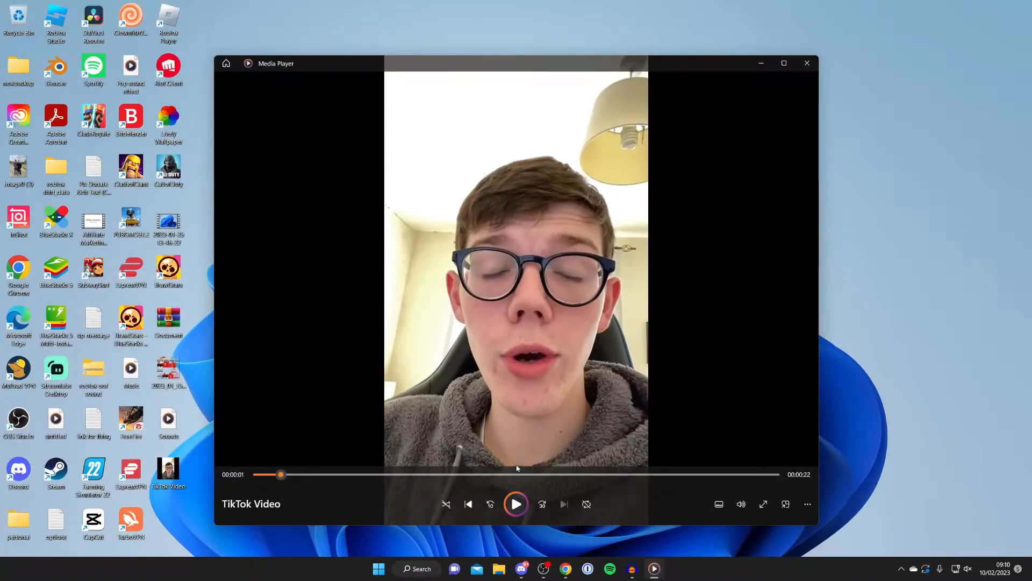
{"action": "left_click", "coordinate": [516, 504]}
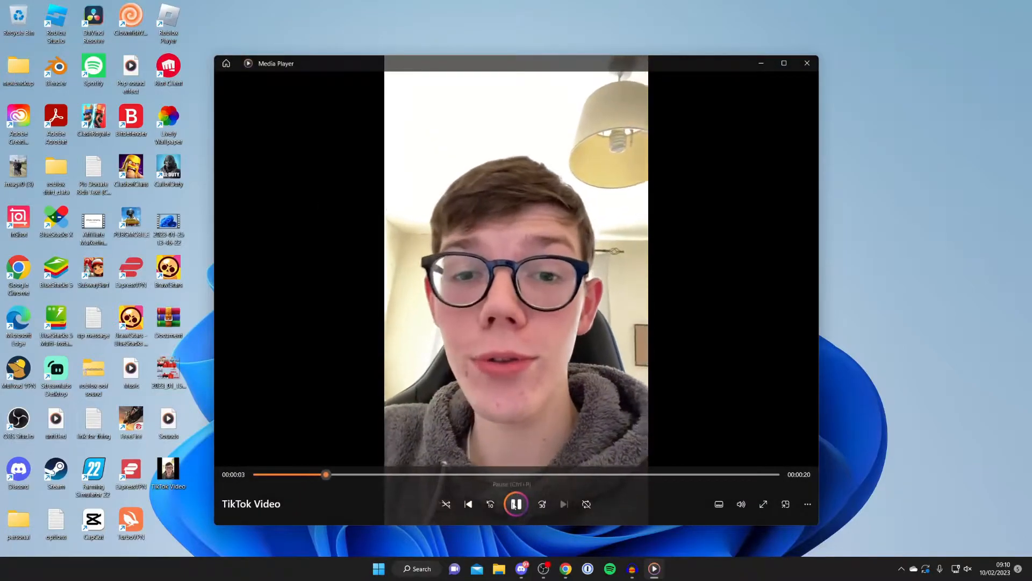
{"action": "left_click", "coordinate": [515, 504]}
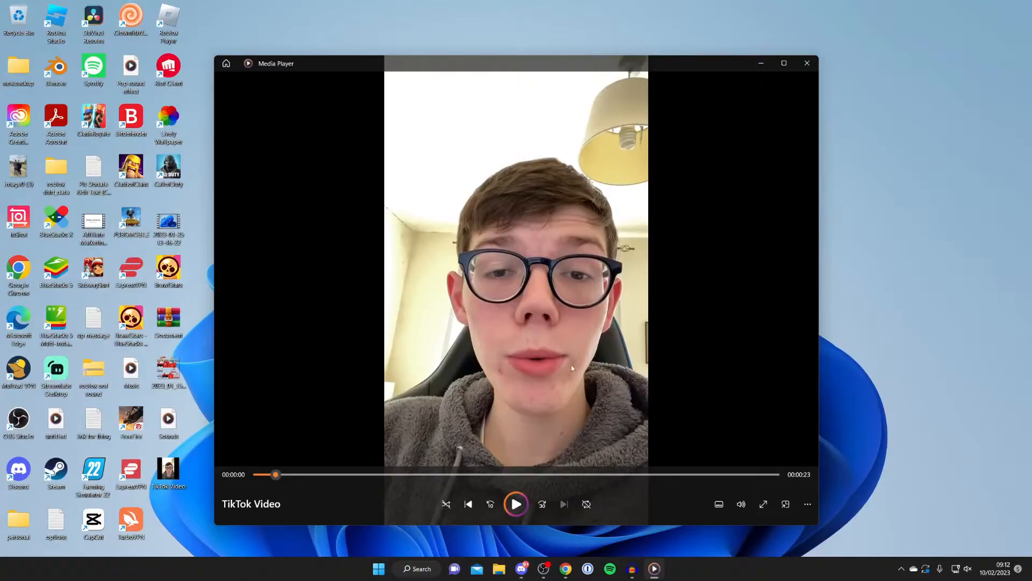
{"action": "mouse_move", "coordinate": [626, 331]}
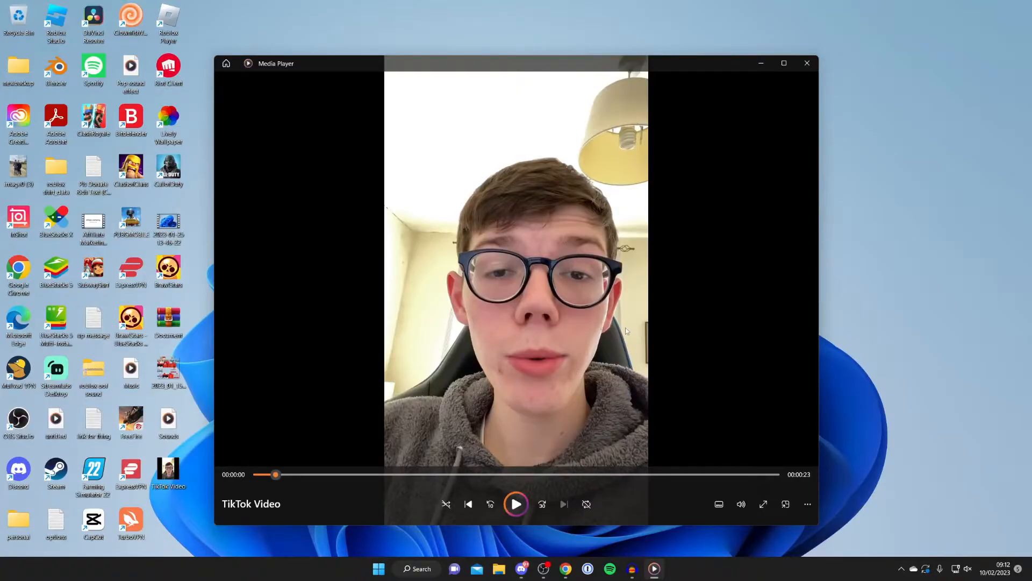
{"action": "mouse_move", "coordinate": [609, 501]}
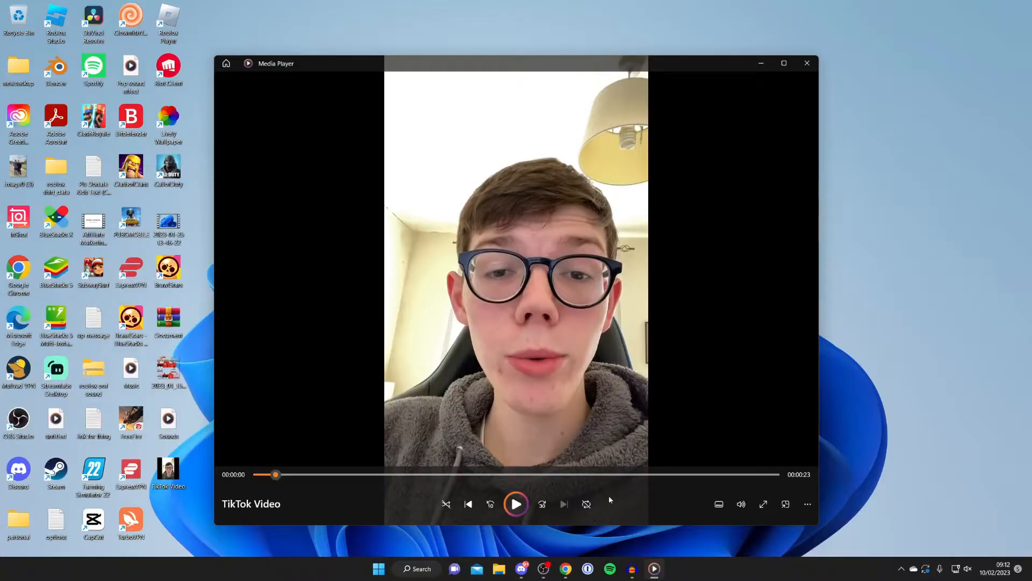
{"action": "left_click", "coordinate": [565, 568]}
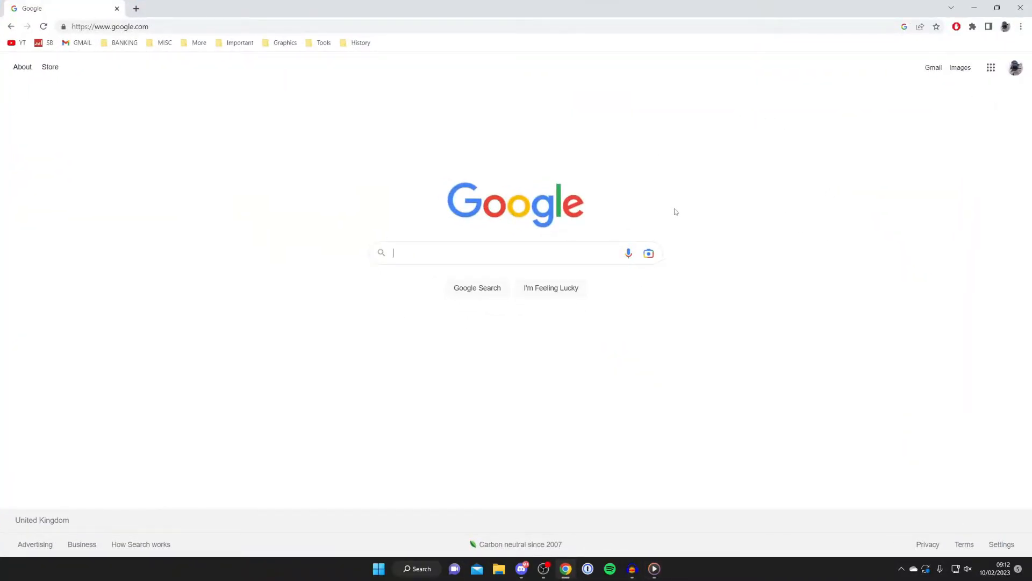
Search Google for 'capcut', open the CapCut all-in-one video editor site, and choose Edit online.
{"action": "type", "text": "capc"}
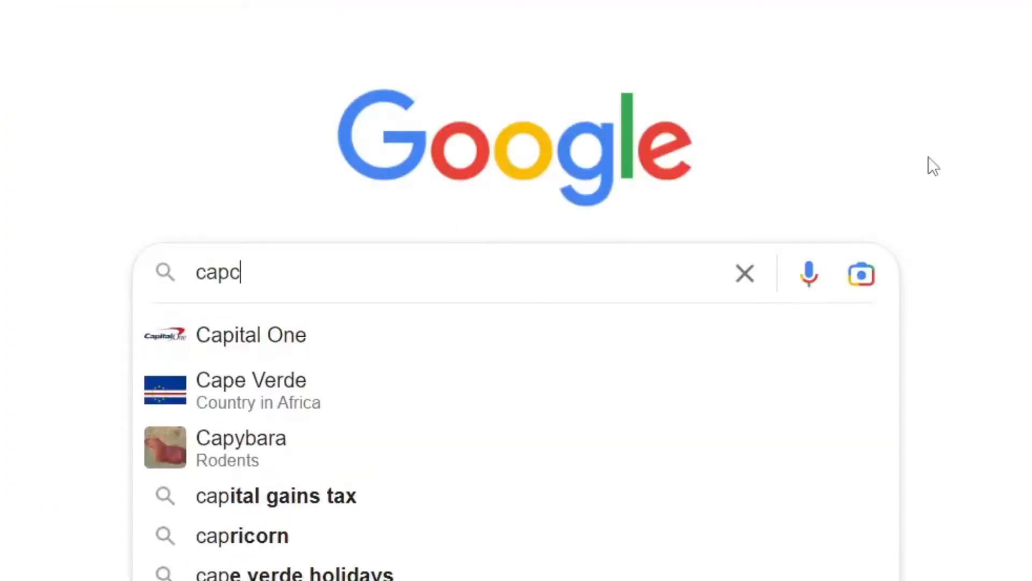
{"action": "key", "text": "Enter"}
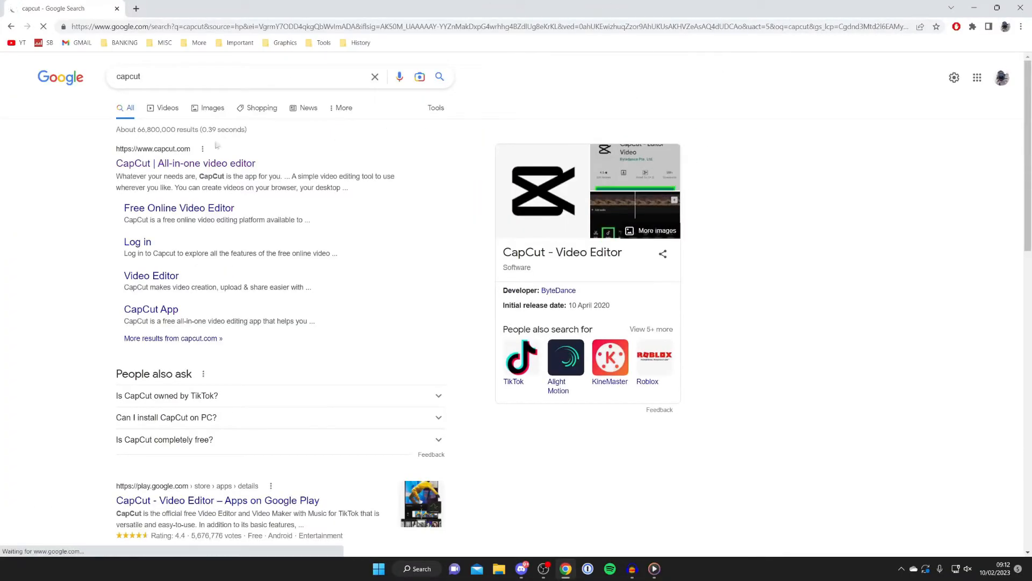
{"action": "left_click", "coordinate": [185, 162]}
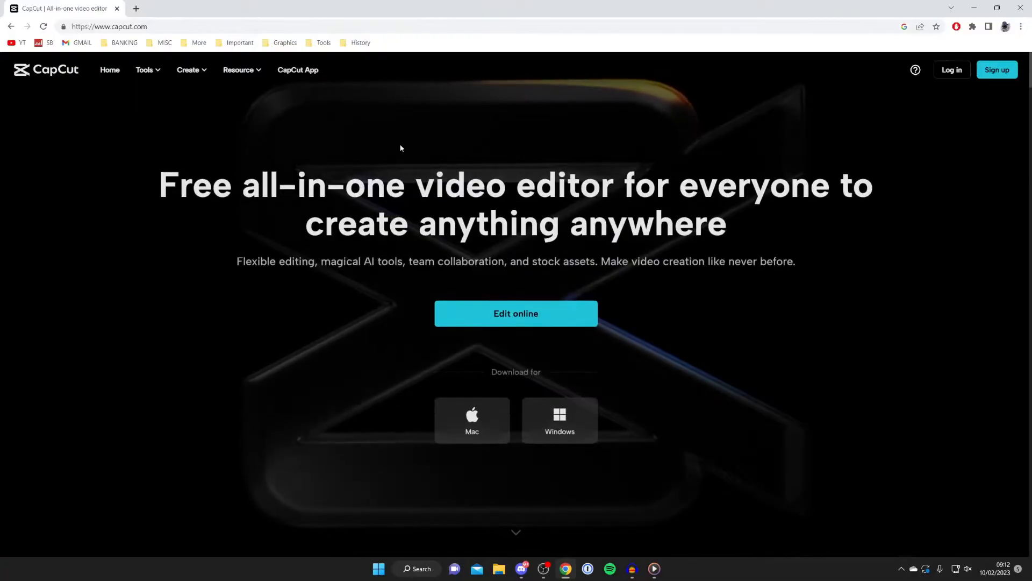
{"action": "left_click", "coordinate": [516, 313]}
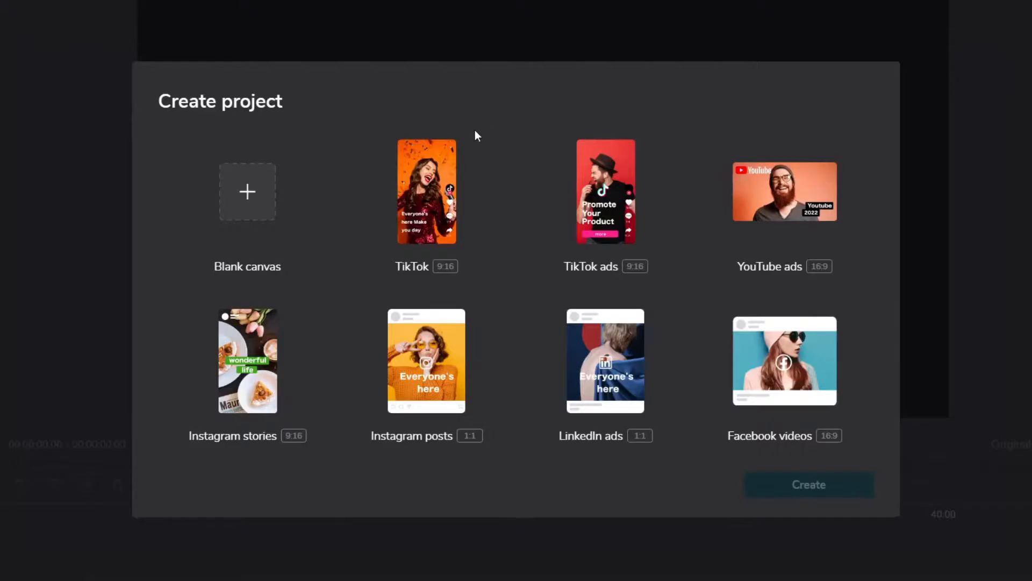
Create a TikTok 9:16 project and place TikTok Video.m4v on its timeline.
{"action": "left_click", "coordinate": [426, 191]}
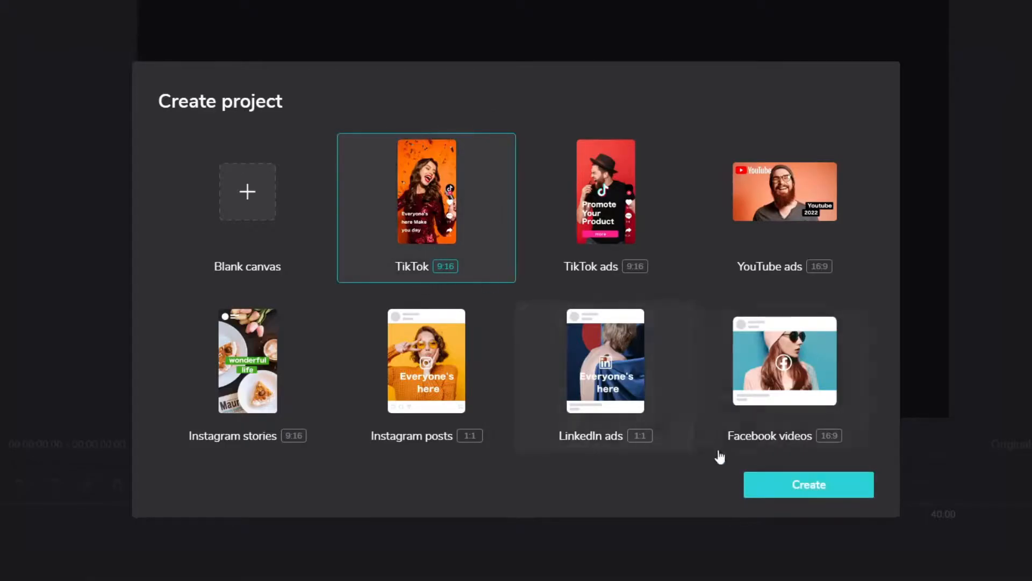
{"action": "left_click", "coordinate": [809, 484]}
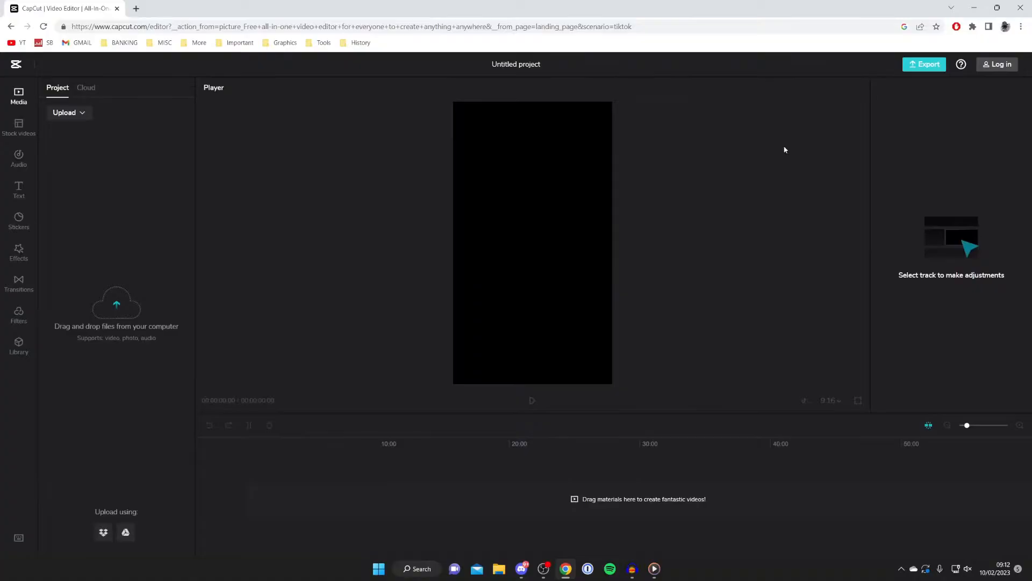
{"action": "mouse_move", "coordinate": [143, 341]}
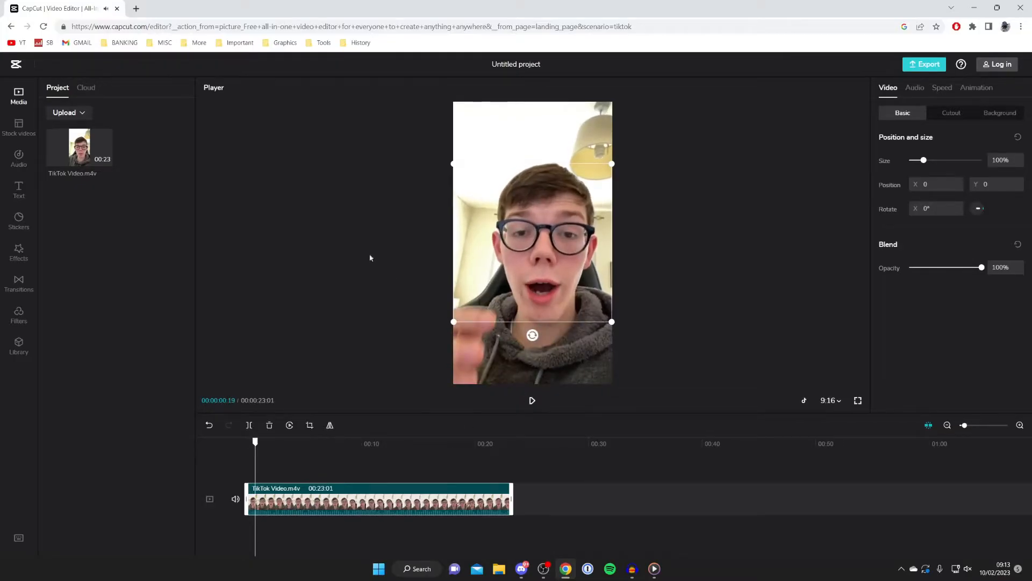
{"action": "left_click", "coordinate": [19, 127]}
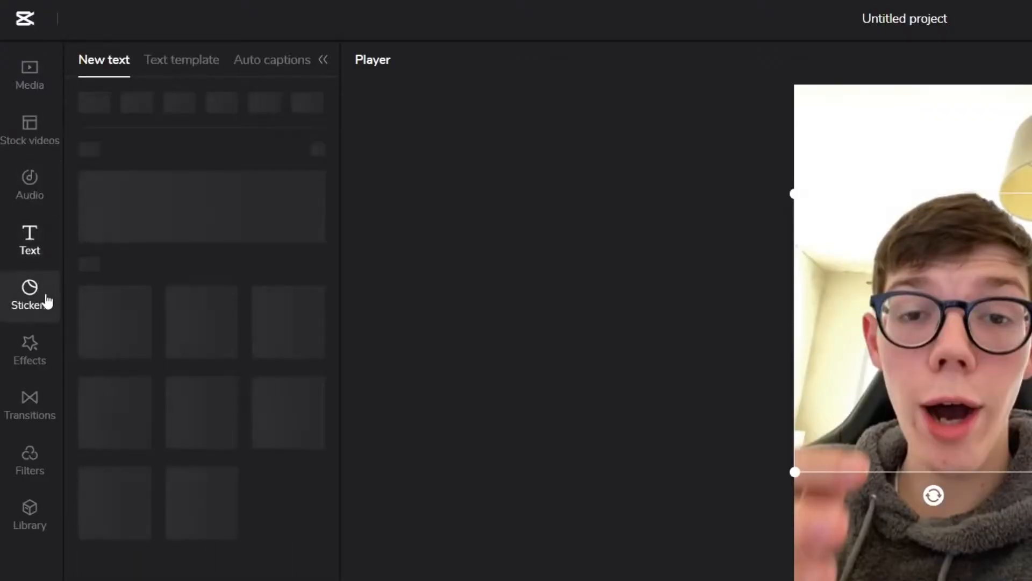
Browse the Stickers and Filters panels, then bring up the 1080p export settings.
{"action": "left_click", "coordinate": [29, 459]}
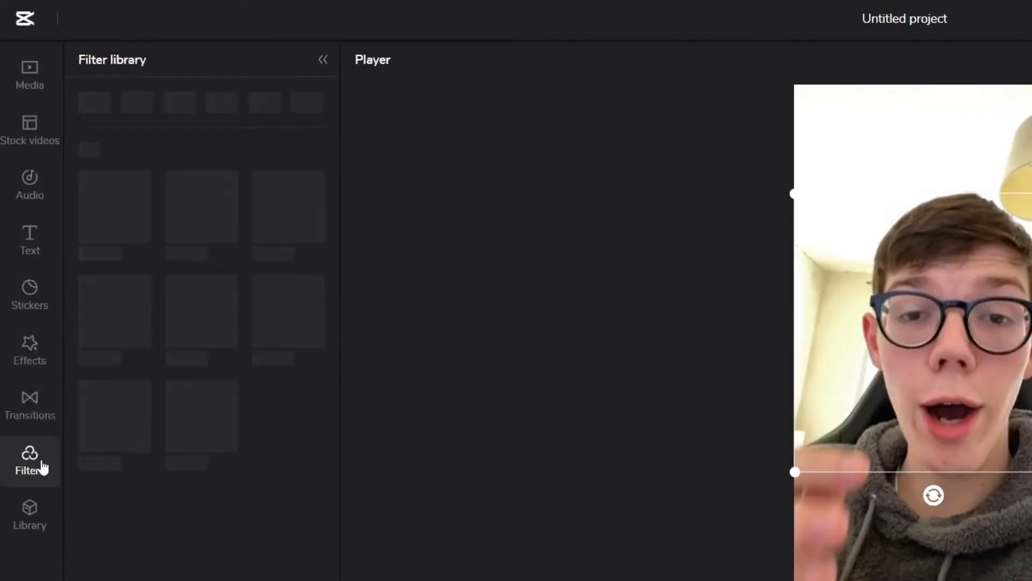
{"action": "left_click", "coordinate": [29, 461]}
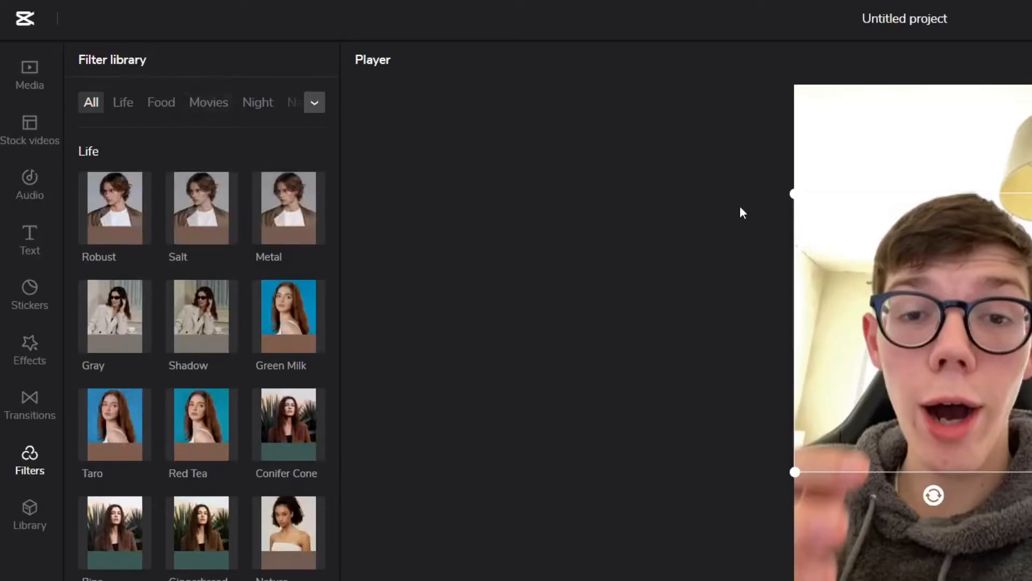
{"action": "mouse_move", "coordinate": [736, 281]}
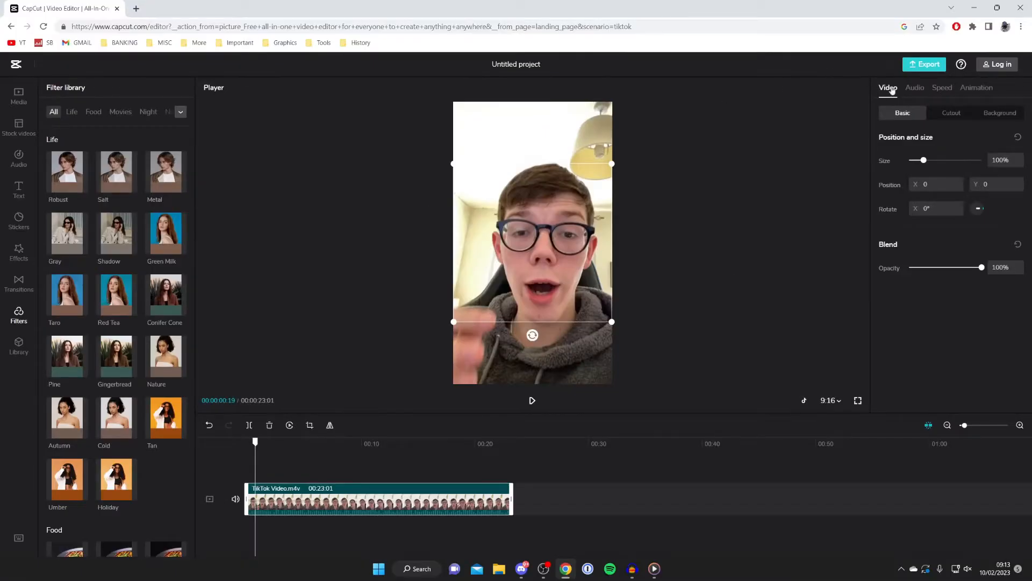
{"action": "left_click", "coordinate": [998, 64]}
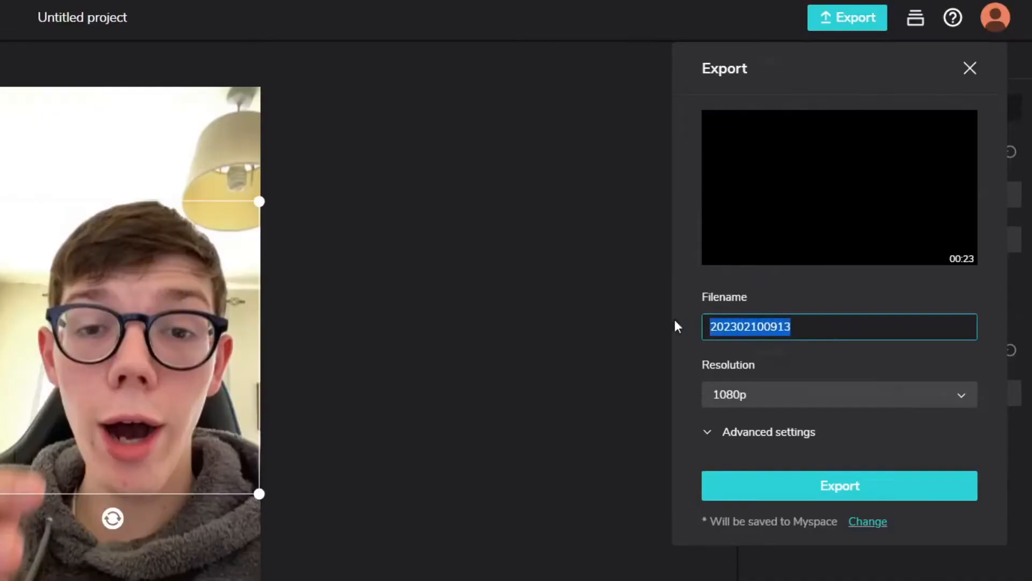
Export the video at 1080p named 'Hello' and download Hello.mp4.
{"action": "type", "text": "Hello"}
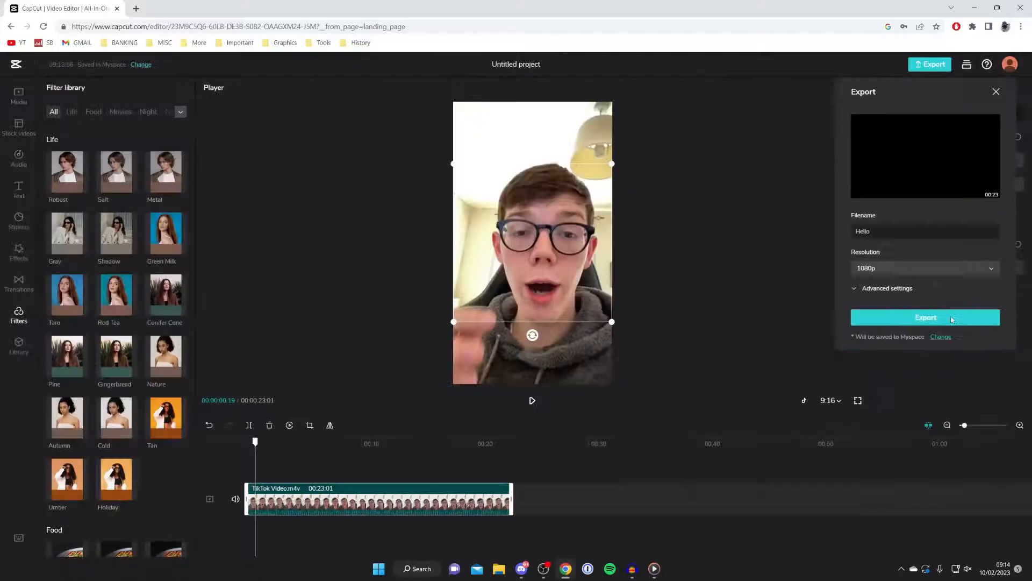
{"action": "left_click", "coordinate": [925, 317]}
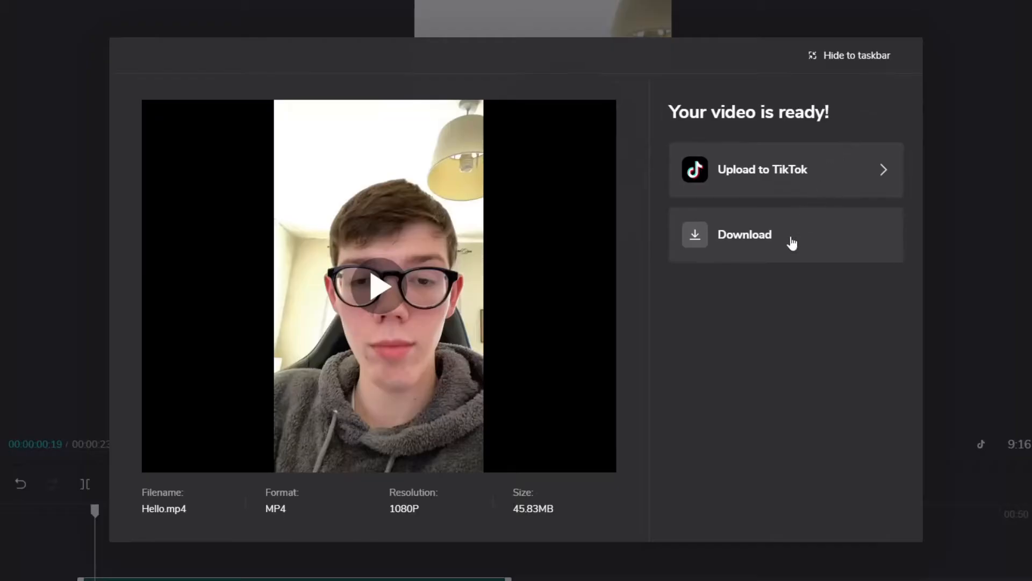
{"action": "mouse_move", "coordinate": [706, 167]}
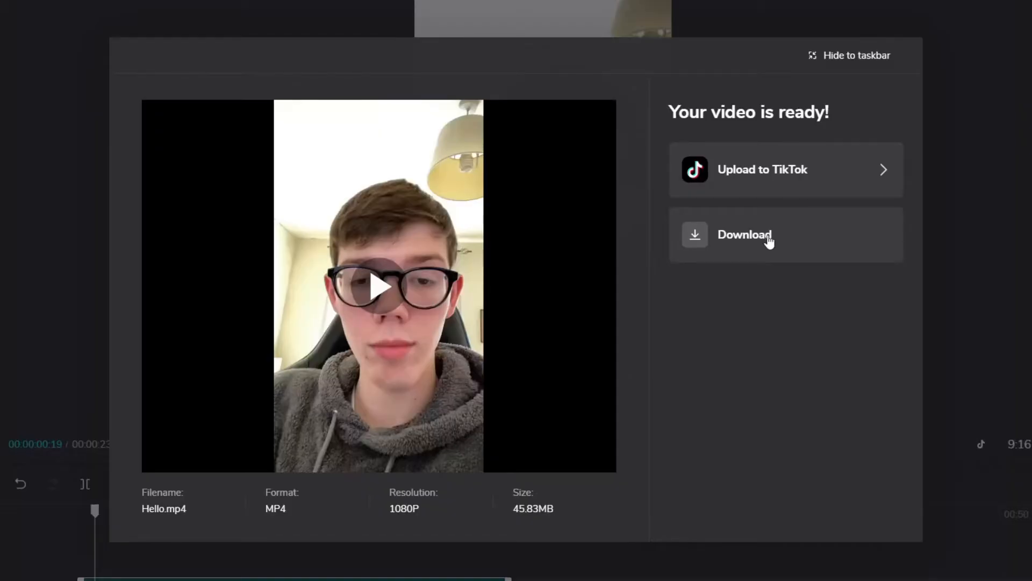
{"action": "left_click", "coordinate": [745, 234]}
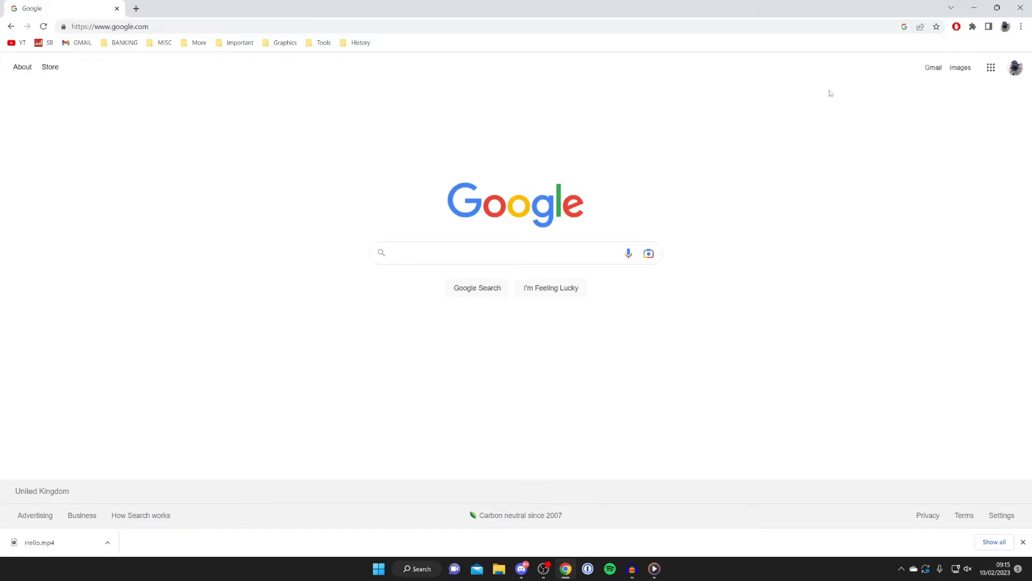
Search Google for 'tiktok', open the TikTok website, and bring up its log-in options.
{"action": "left_click", "coordinate": [500, 253]}
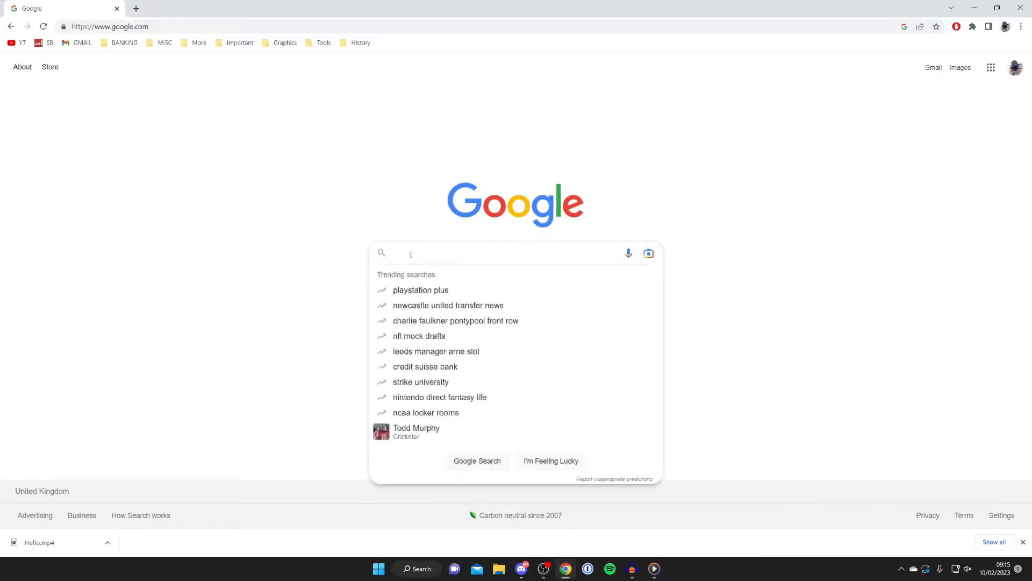
{"action": "type", "text": "tiktok"}
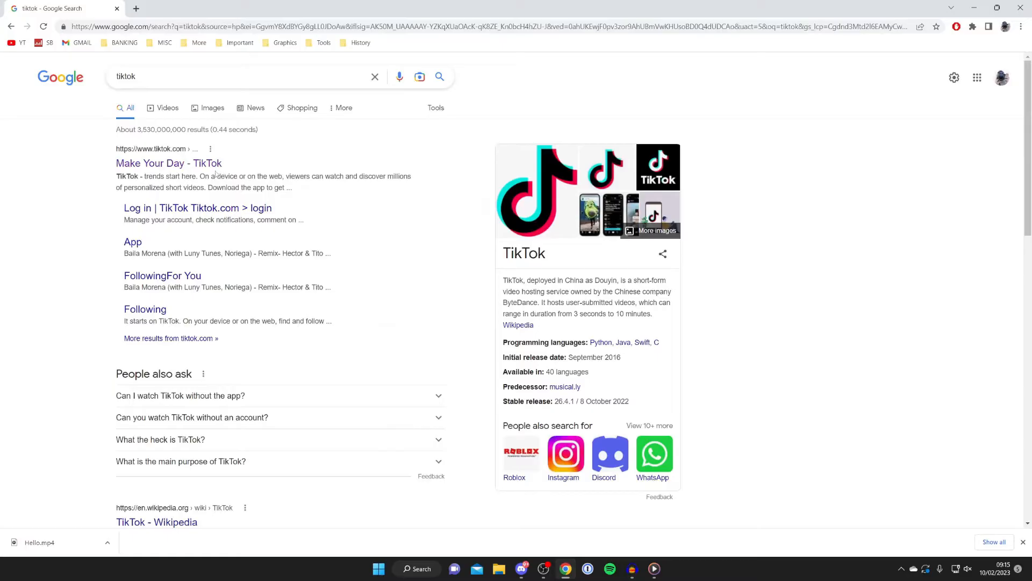
{"action": "left_click", "coordinate": [168, 162]}
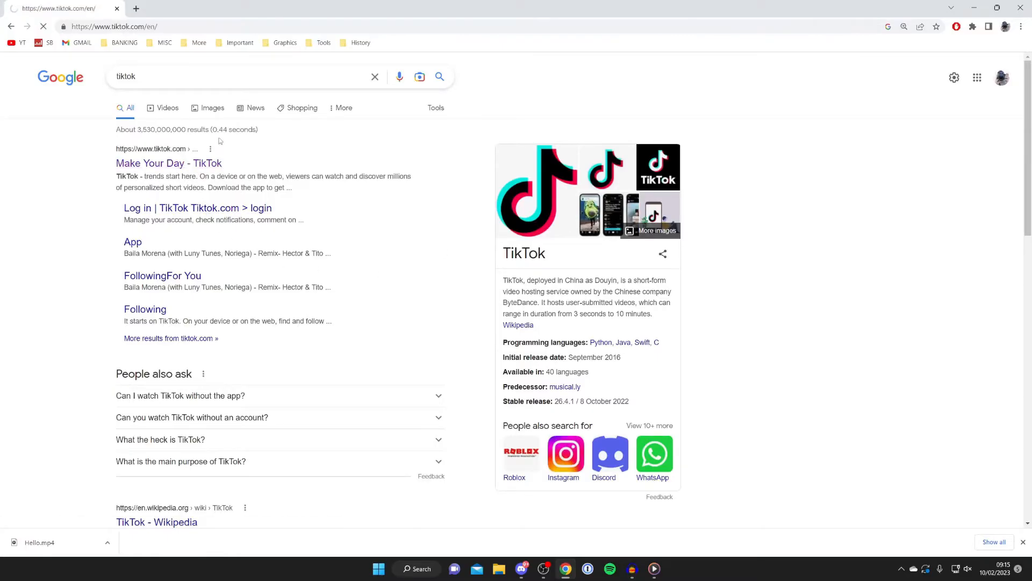
{"action": "left_click", "coordinate": [169, 162]}
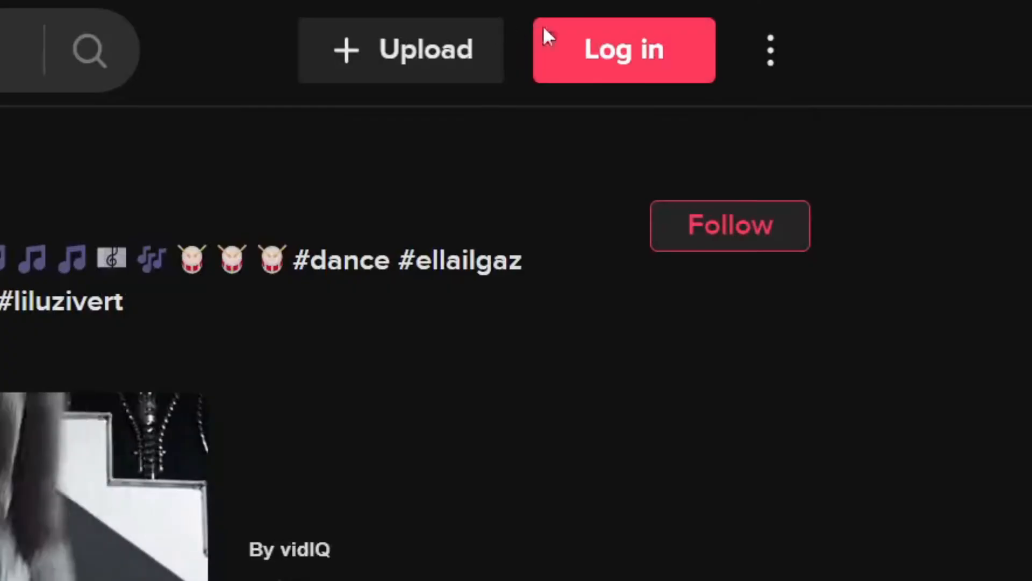
{"action": "left_click", "coordinate": [622, 49]}
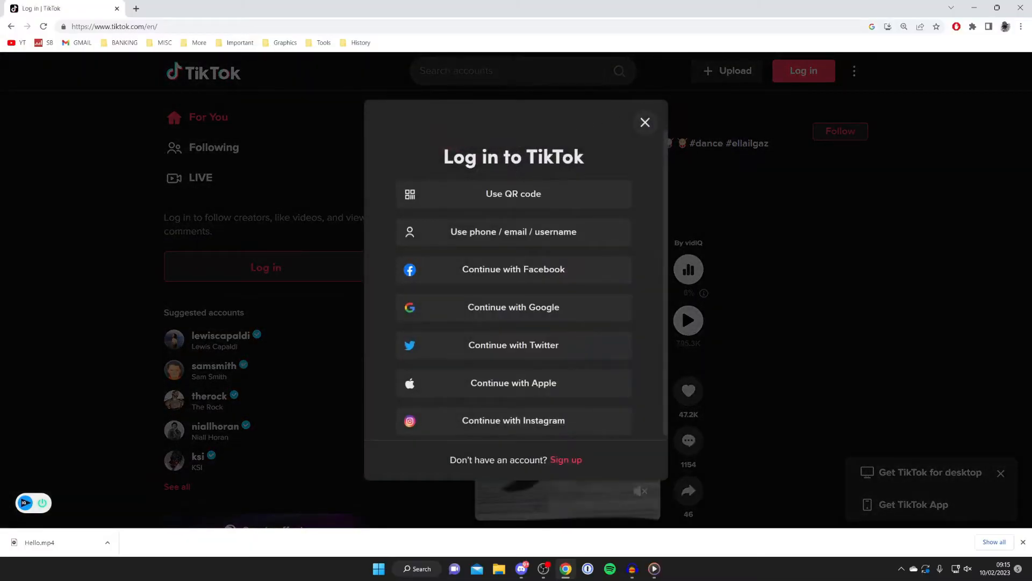
{"action": "mouse_move", "coordinate": [598, 94]}
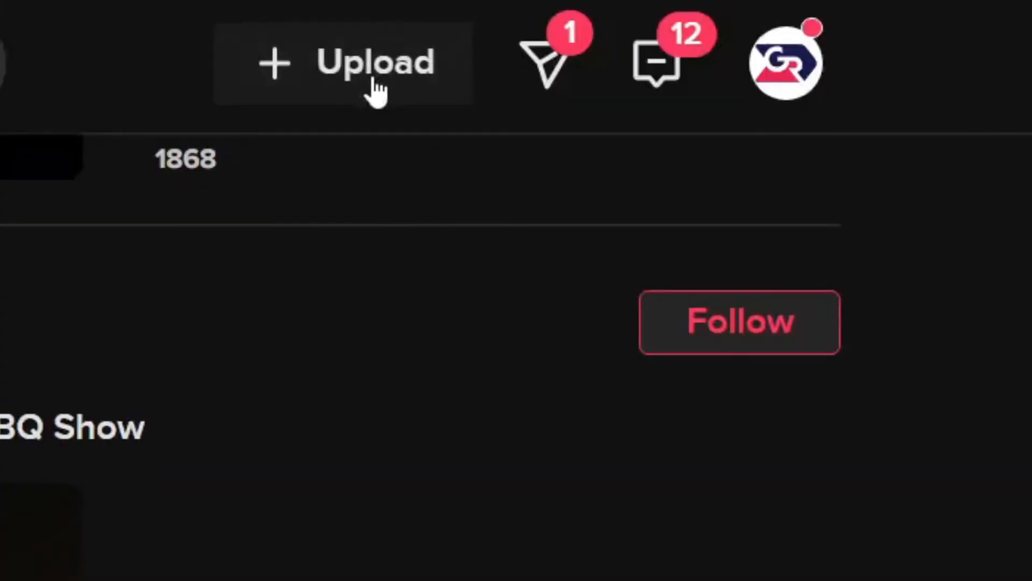
Upload TikTok Video.m4v to TikTok and enter the caption 'Example! #fyp'.
{"action": "left_click", "coordinate": [373, 62]}
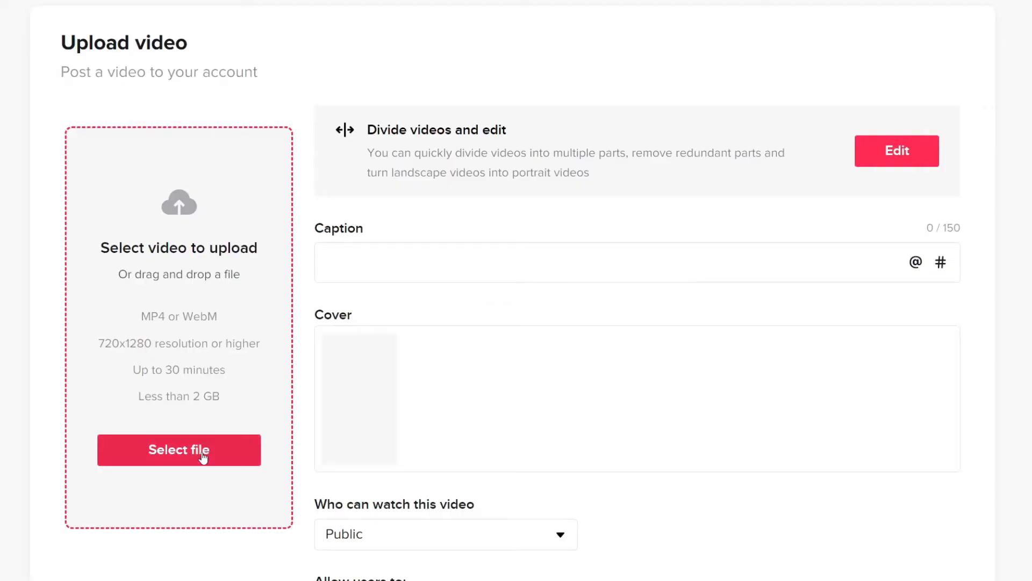
{"action": "left_click", "coordinate": [178, 450]}
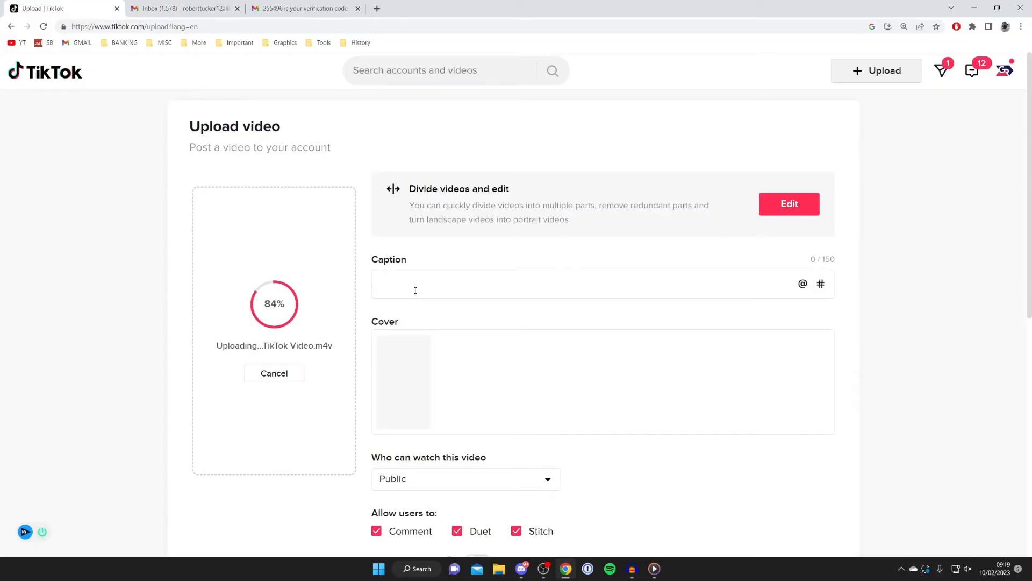
{"action": "mouse_move", "coordinate": [402, 282]}
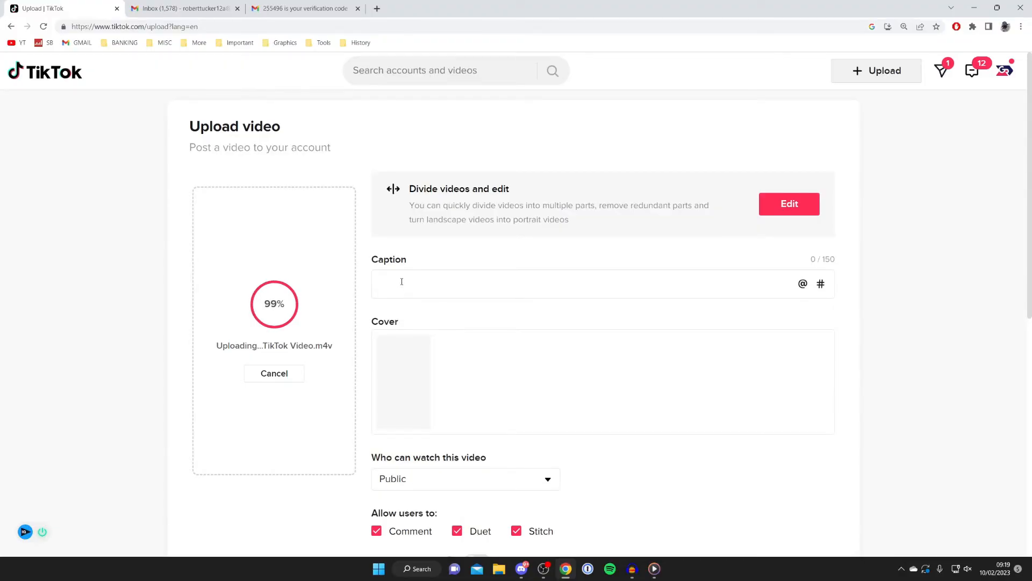
{"action": "type", "text": "E"}
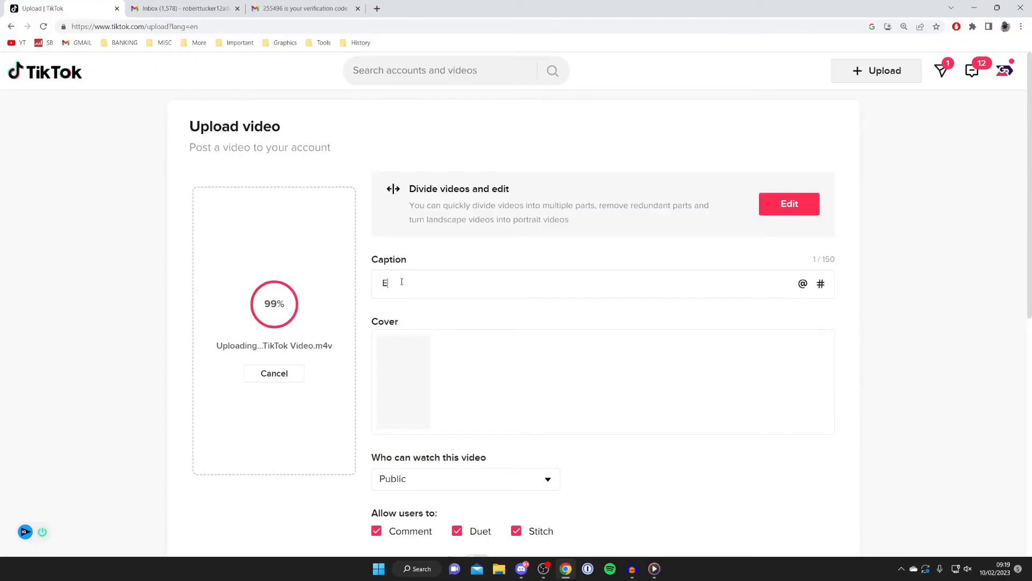
{"action": "type", "text": "xample!"}
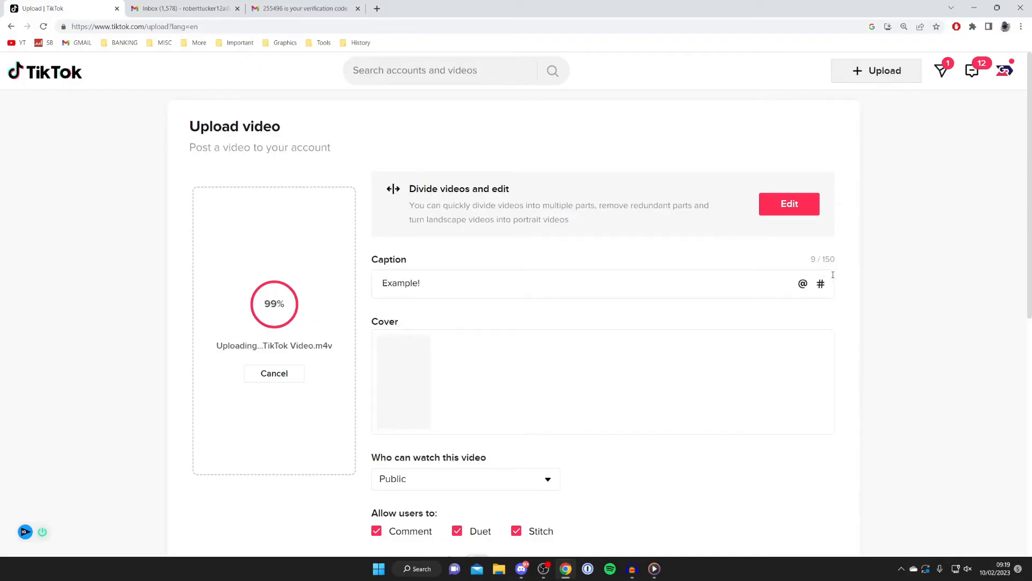
{"action": "type", "text": "#fyp"}
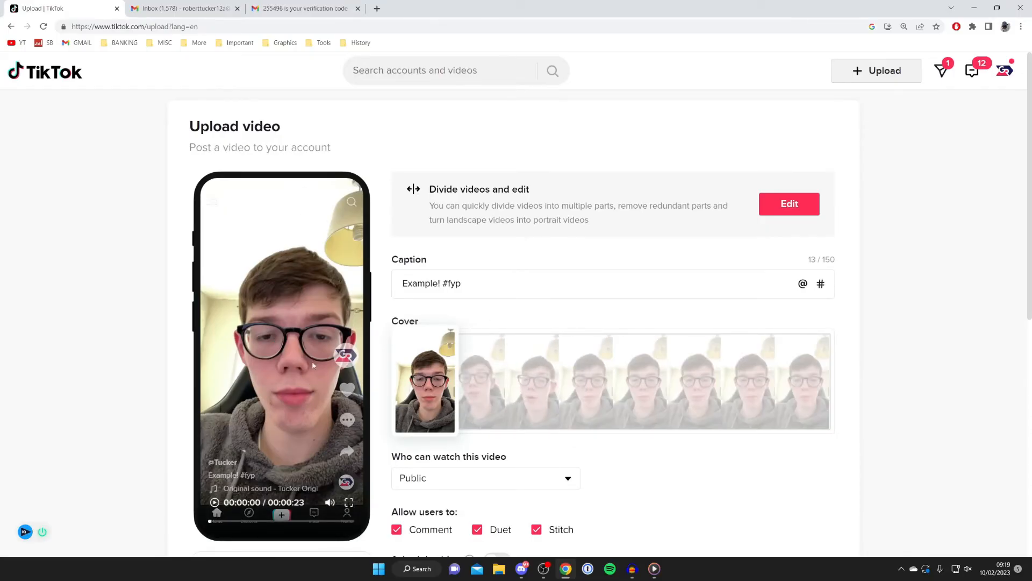
Keep Who can watch set to Public and post the video.
{"action": "scroll", "scroll_direction": "down", "scroll_amount": 3}
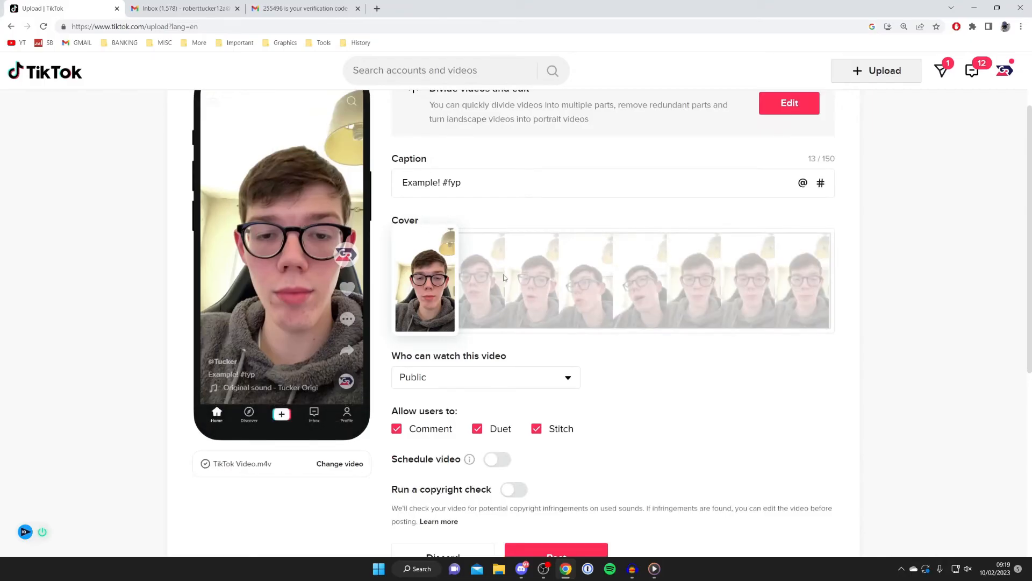
{"action": "scroll", "scroll_direction": "down", "scroll_amount": 3}
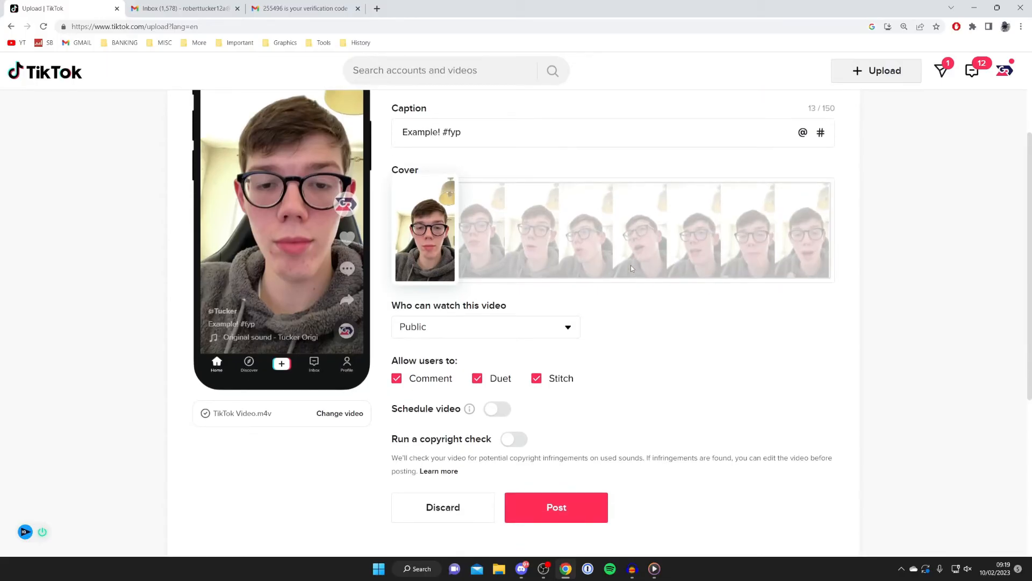
{"action": "left_click", "coordinate": [485, 327]}
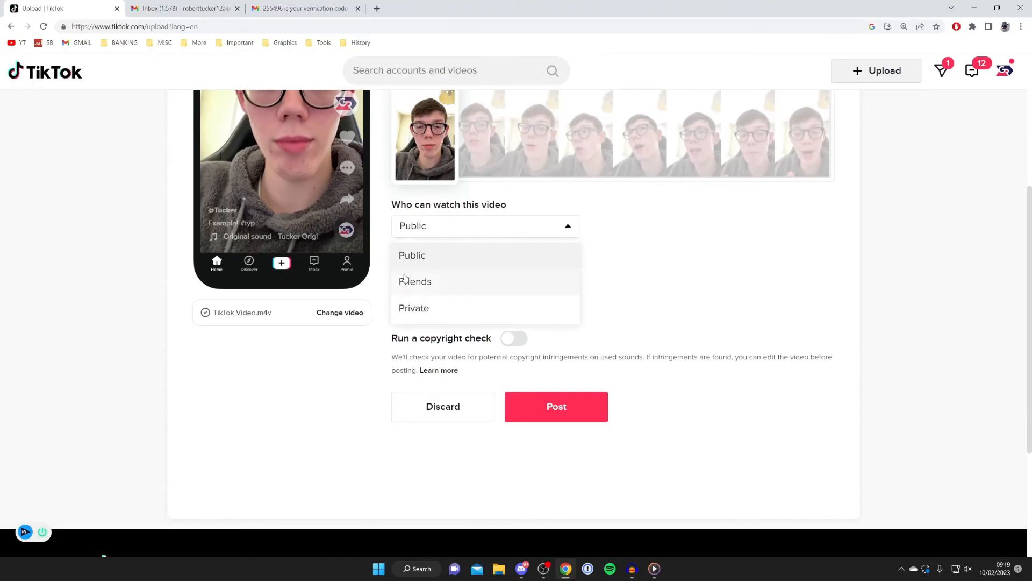
{"action": "left_click", "coordinate": [412, 256]}
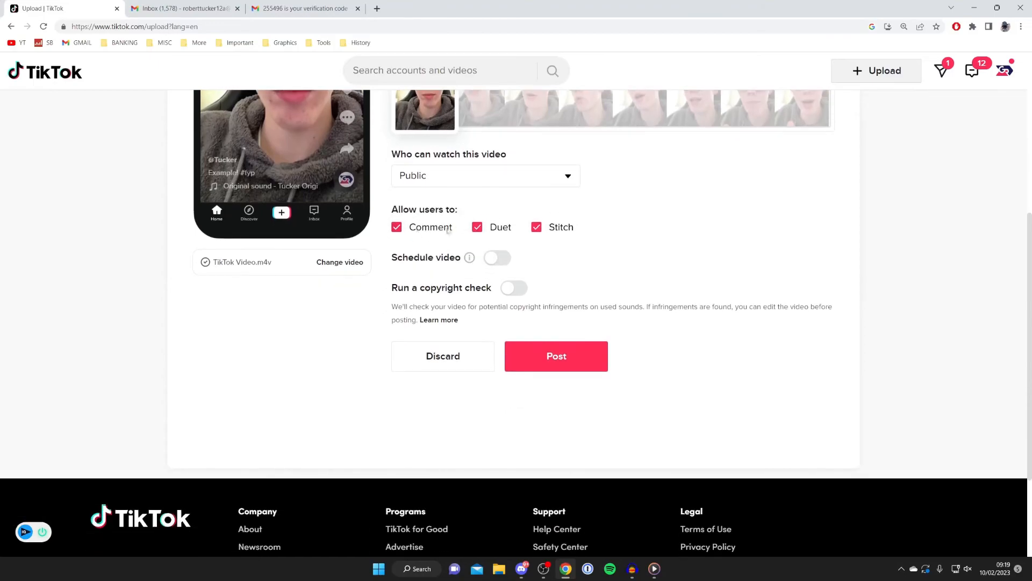
{"action": "mouse_move", "coordinate": [496, 249]}
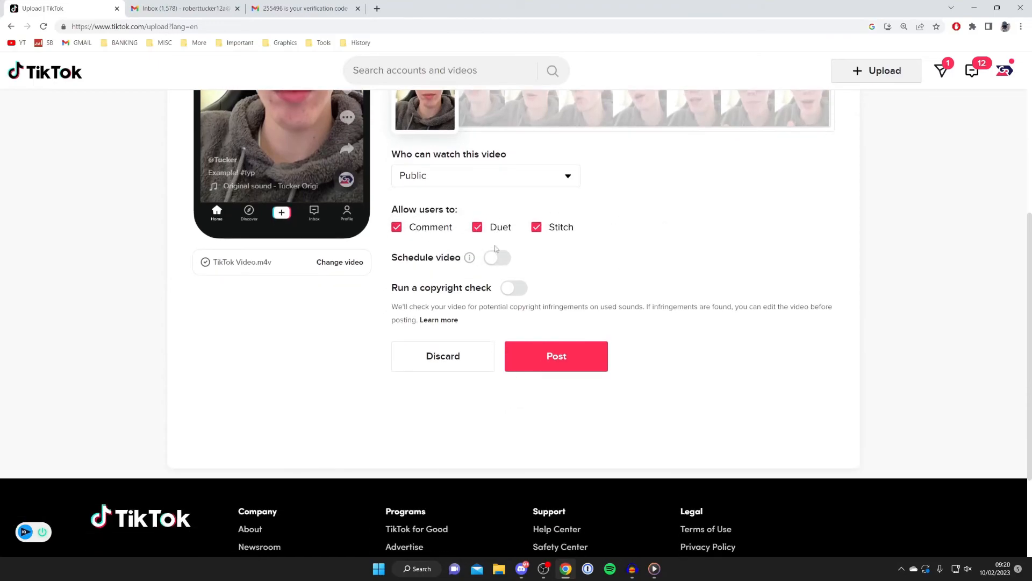
{"action": "left_click", "coordinate": [556, 355]}
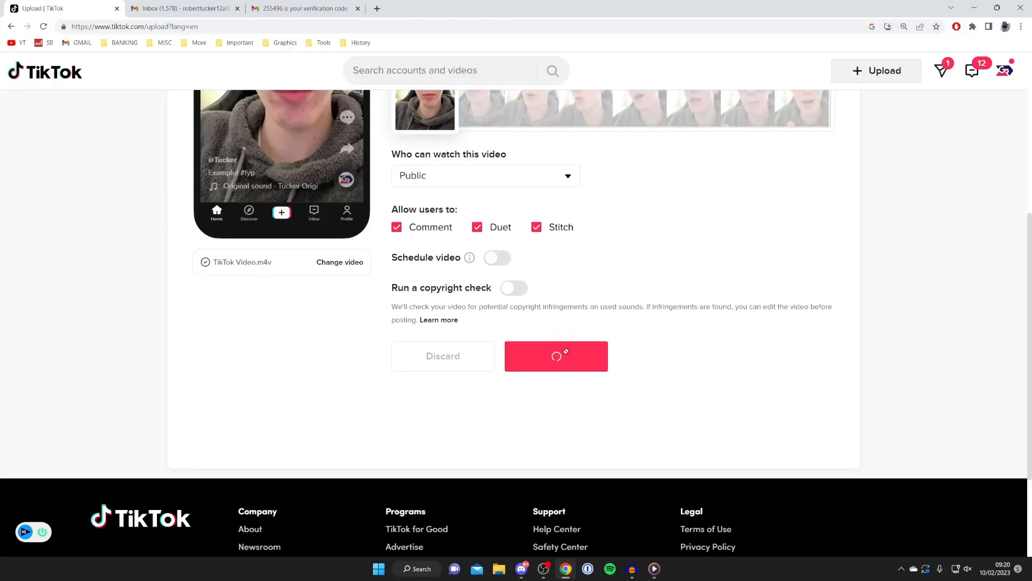
{"action": "left_click", "coordinate": [555, 356]}
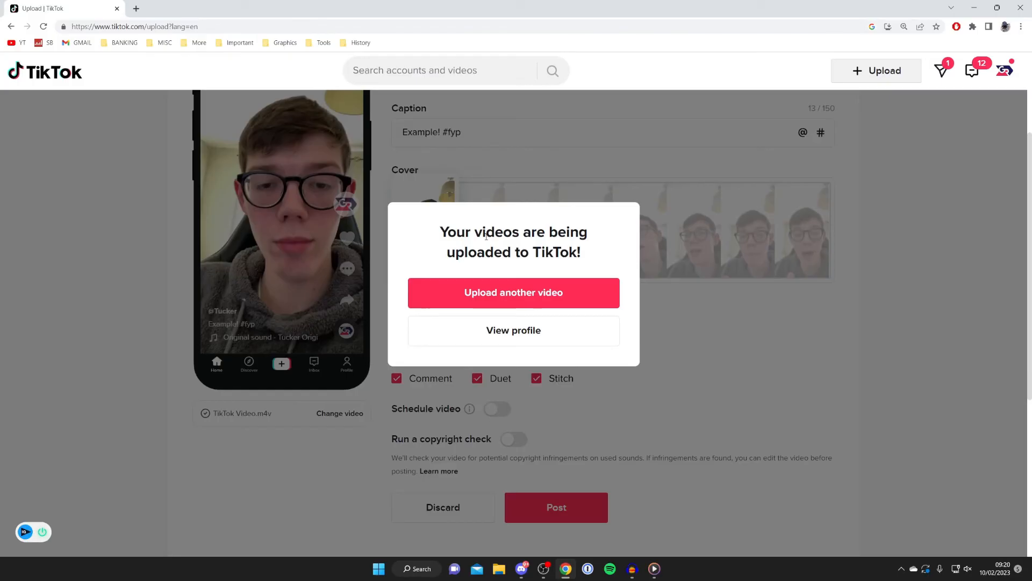
Go from the upload confirmation to the tuckerfilms profile showing the new video.
{"action": "left_click", "coordinate": [513, 330]}
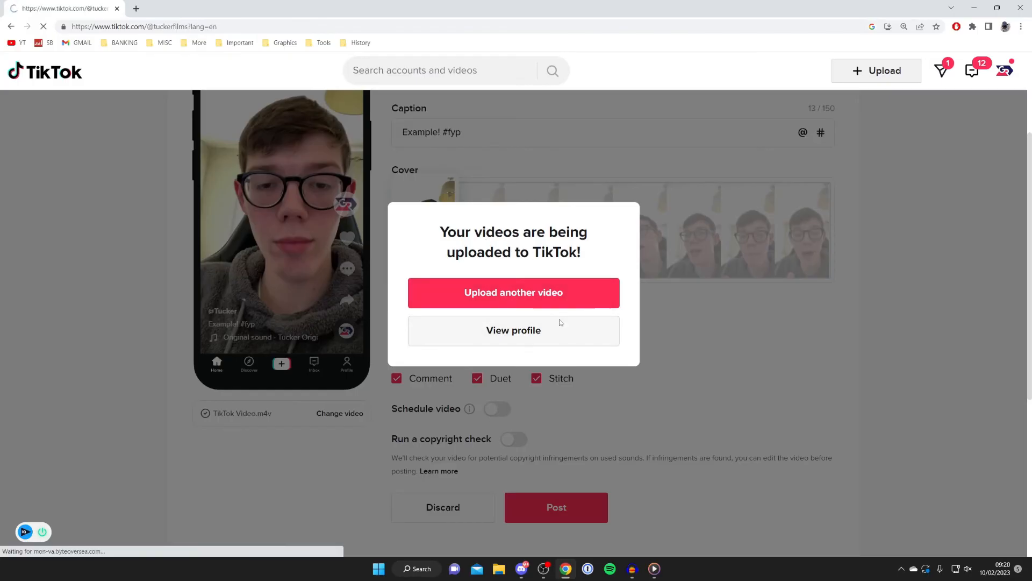
{"action": "left_click", "coordinate": [513, 330]}
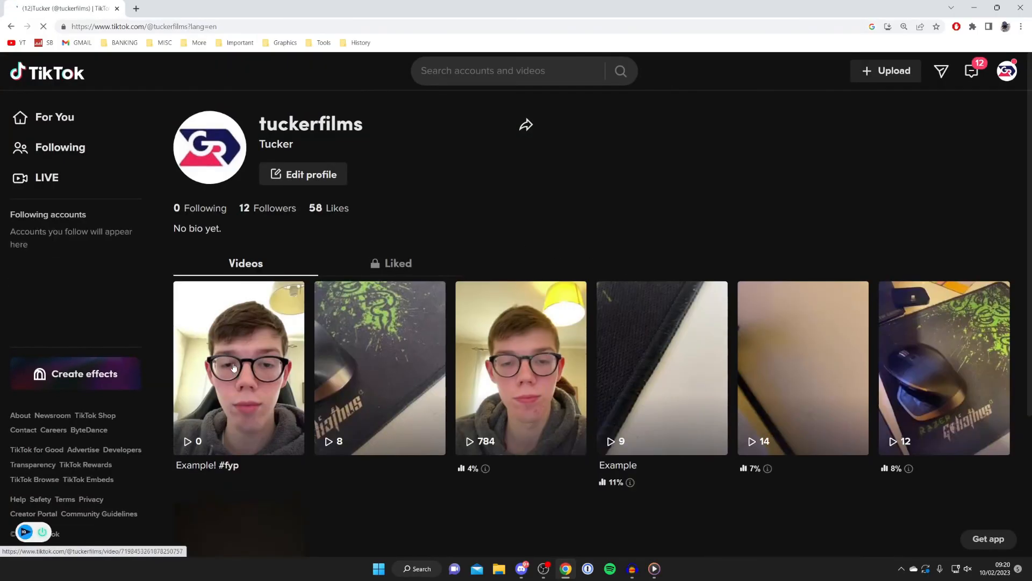